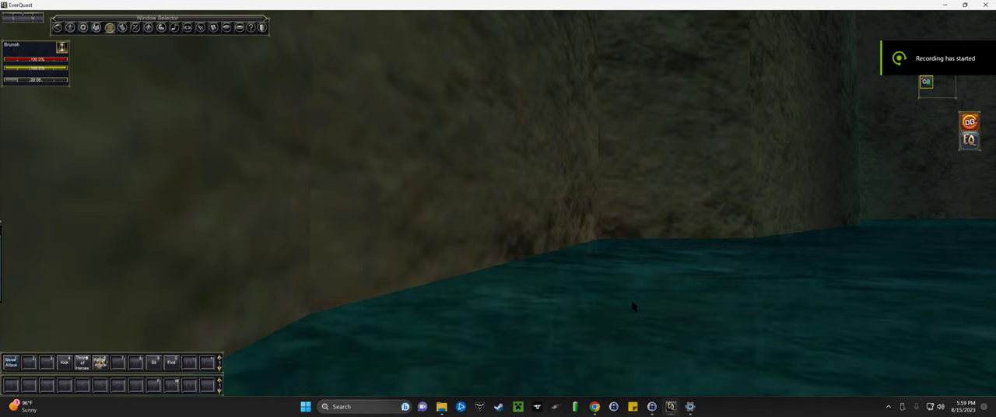
mouse_move(560, 213)
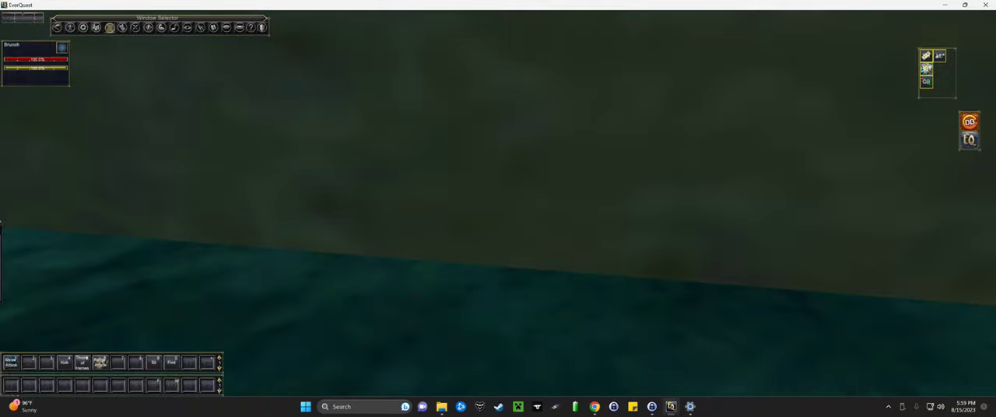
mouse_move(541, 214)
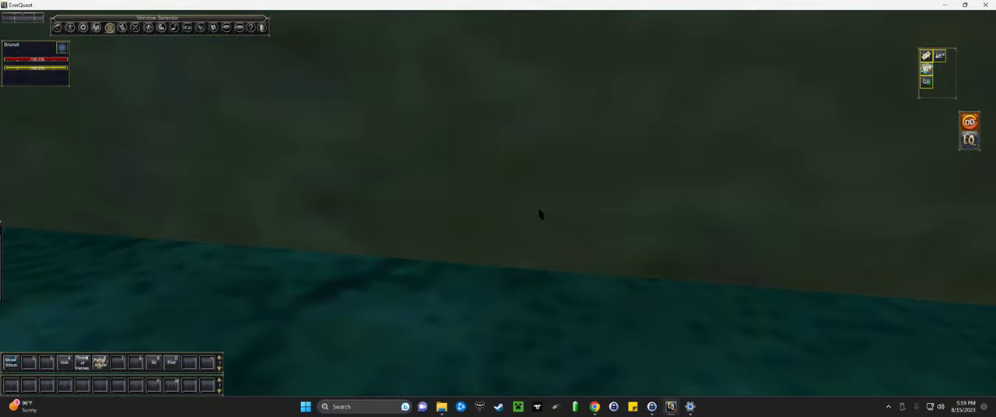
mouse_move(582, 216)
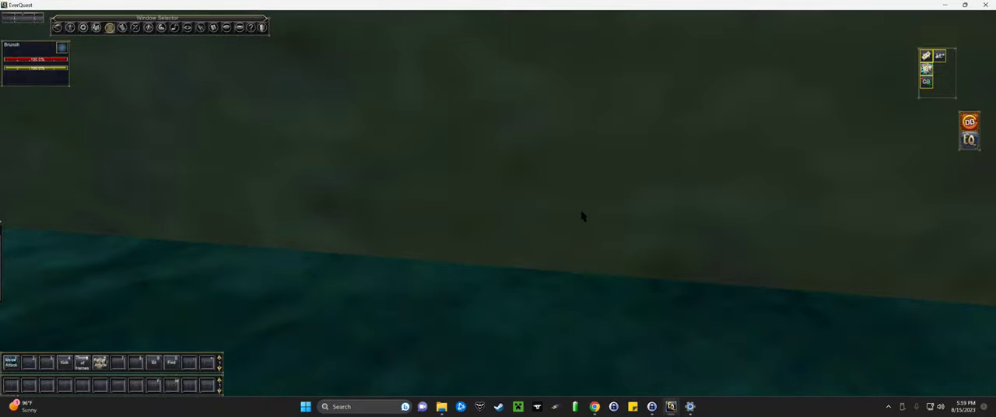